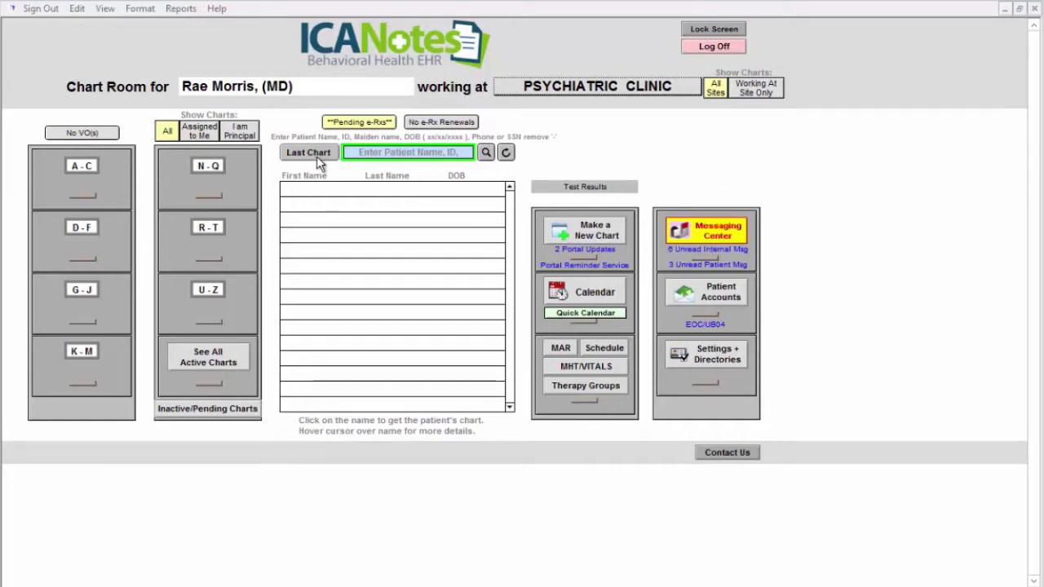
- Open April May's chart face from the Chart Room via Last Chart
{"action": "left_click", "coordinate": [308, 153]}
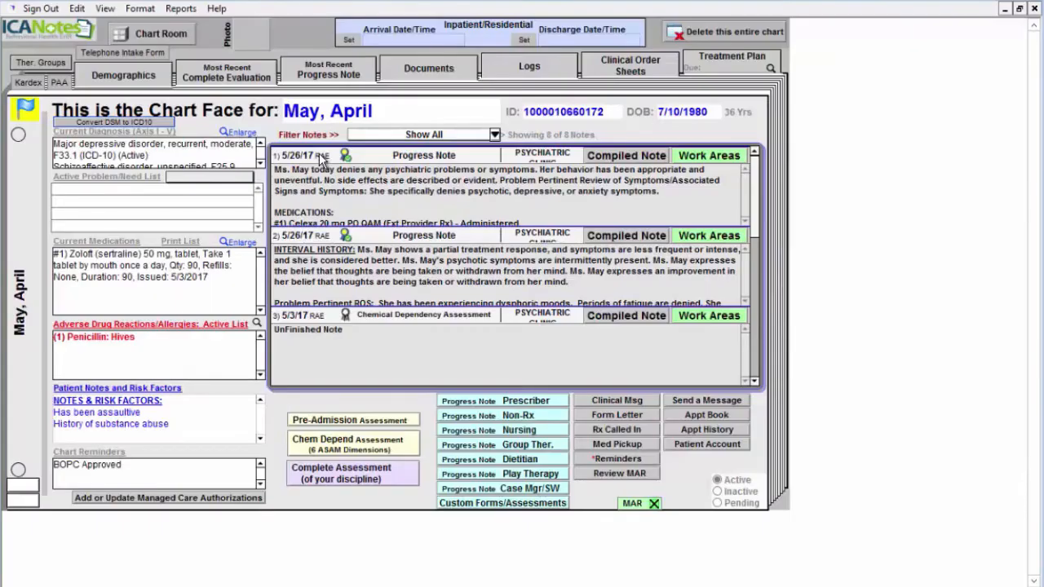
{"action": "mouse_move", "coordinate": [220, 336]}
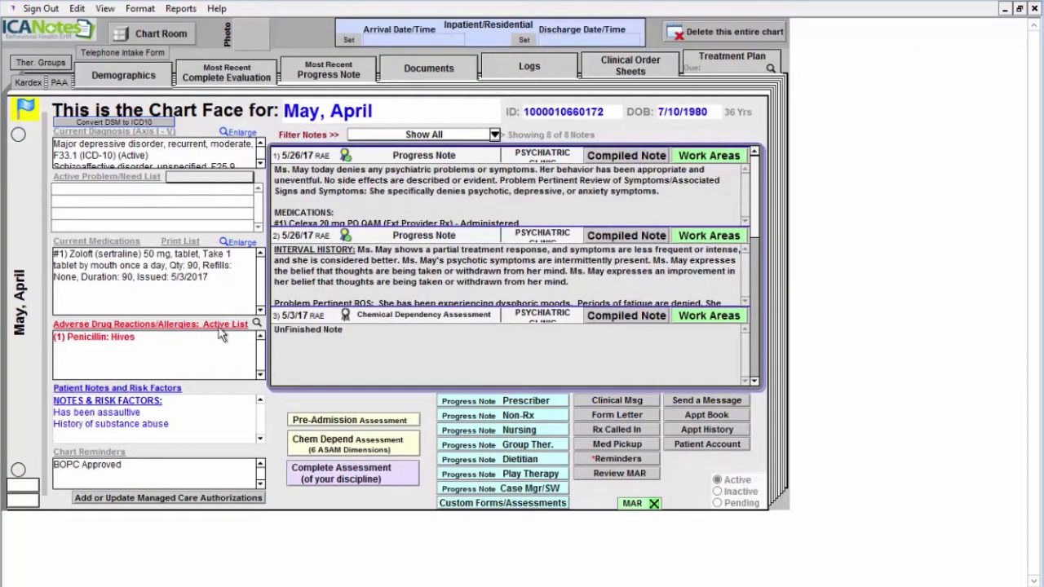
{"action": "mouse_move", "coordinate": [227, 285]}
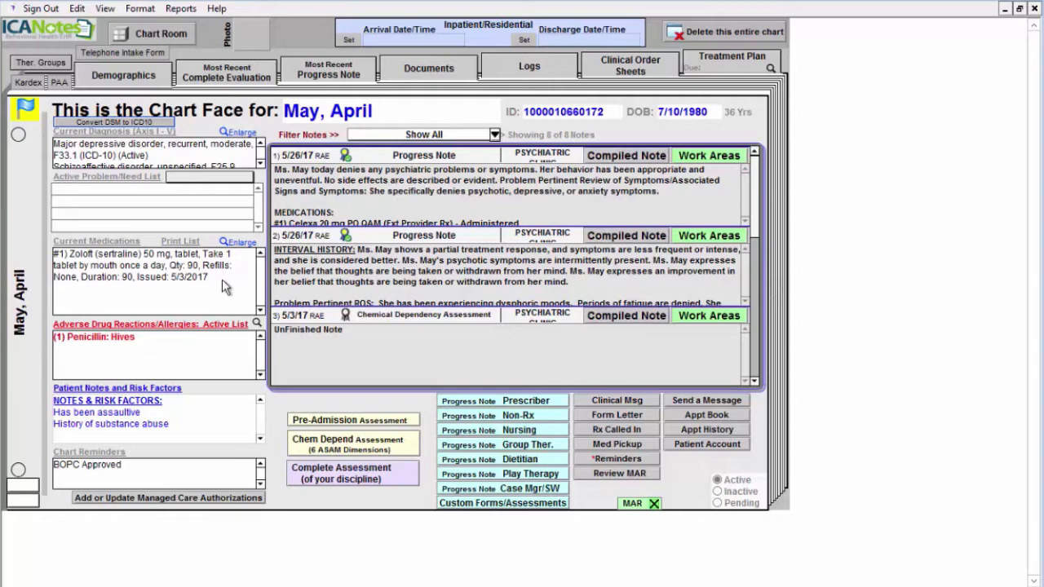
{"action": "mouse_move", "coordinate": [421, 310]}
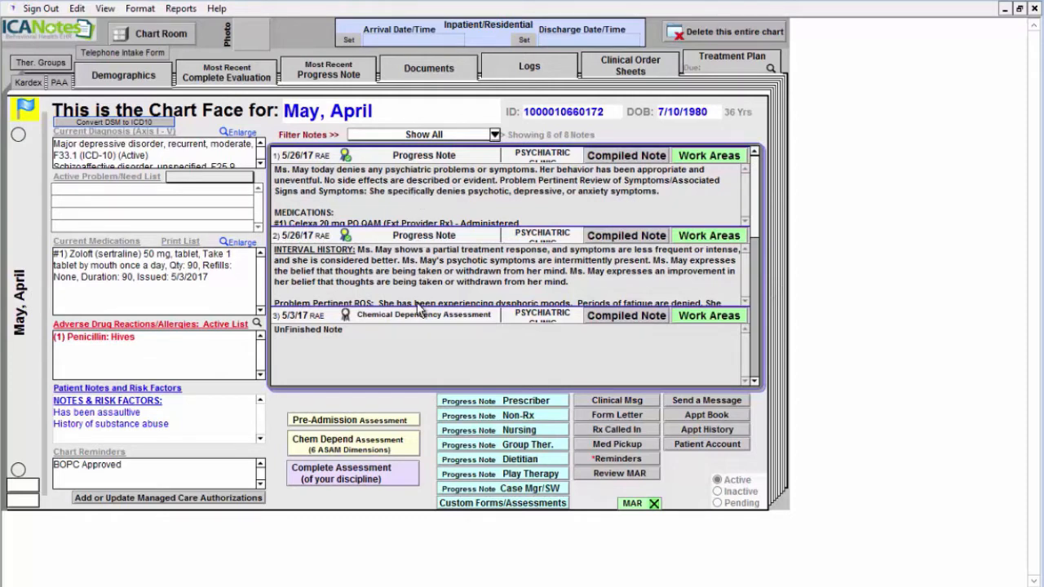
{"action": "mouse_move", "coordinate": [525, 401]}
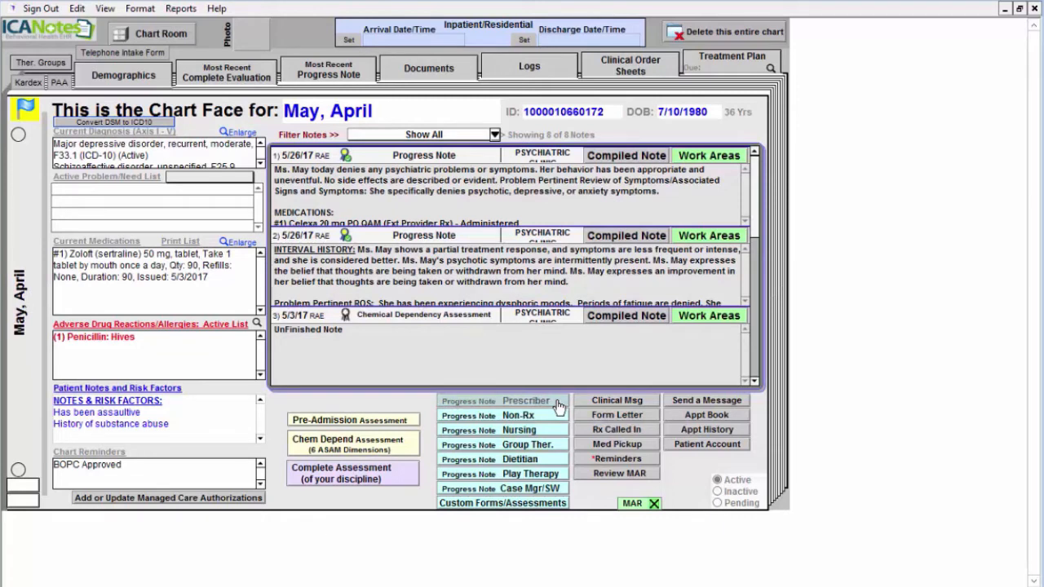
- Start a prescriber progress note with partial treatment response and her quote that medications are really helping a lot
{"action": "left_click", "coordinate": [502, 401]}
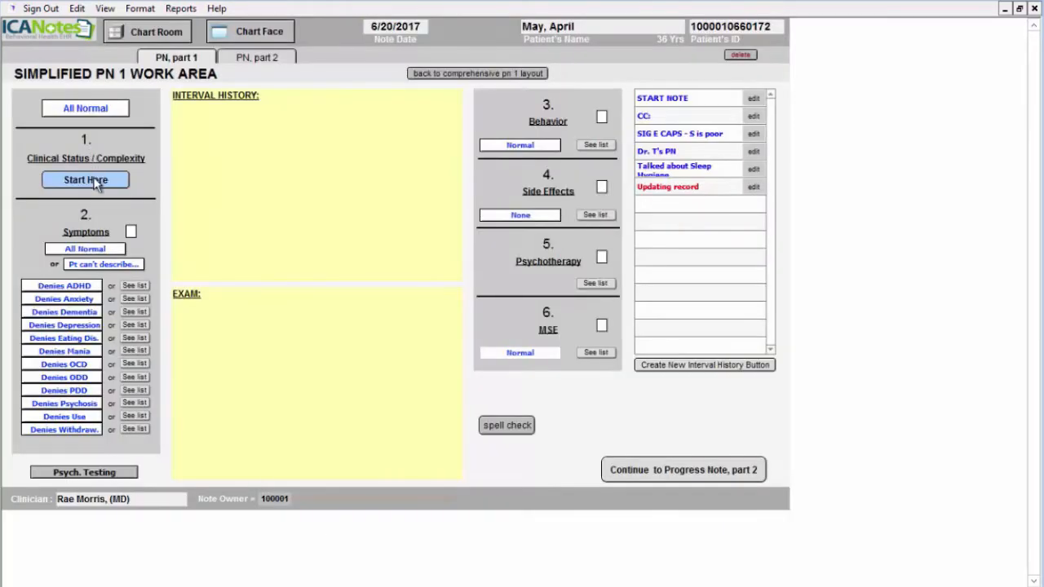
{"action": "left_click", "coordinate": [85, 180]}
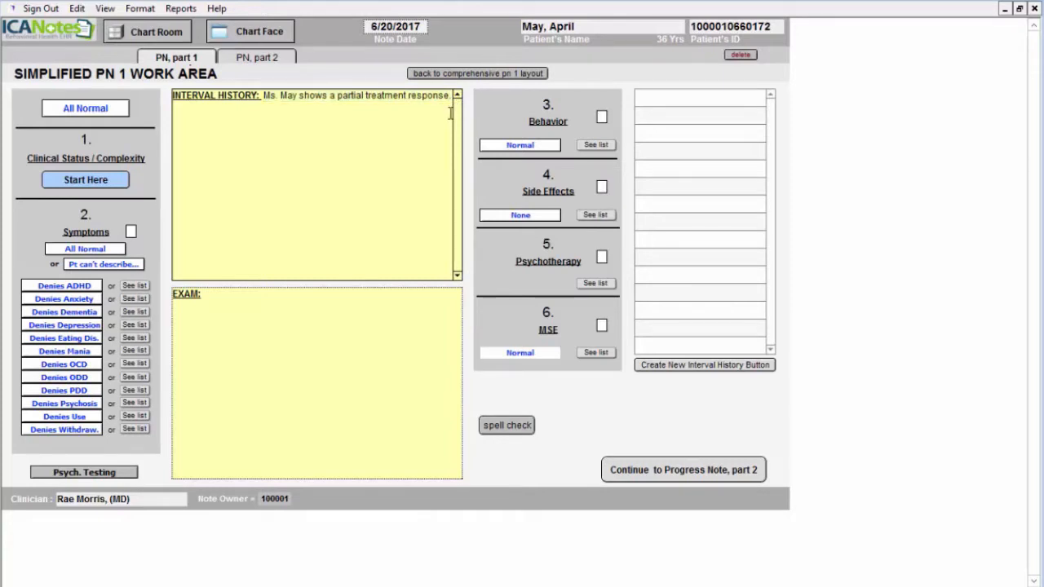
{"action": "type", "text": "She staes, \"the medic"}
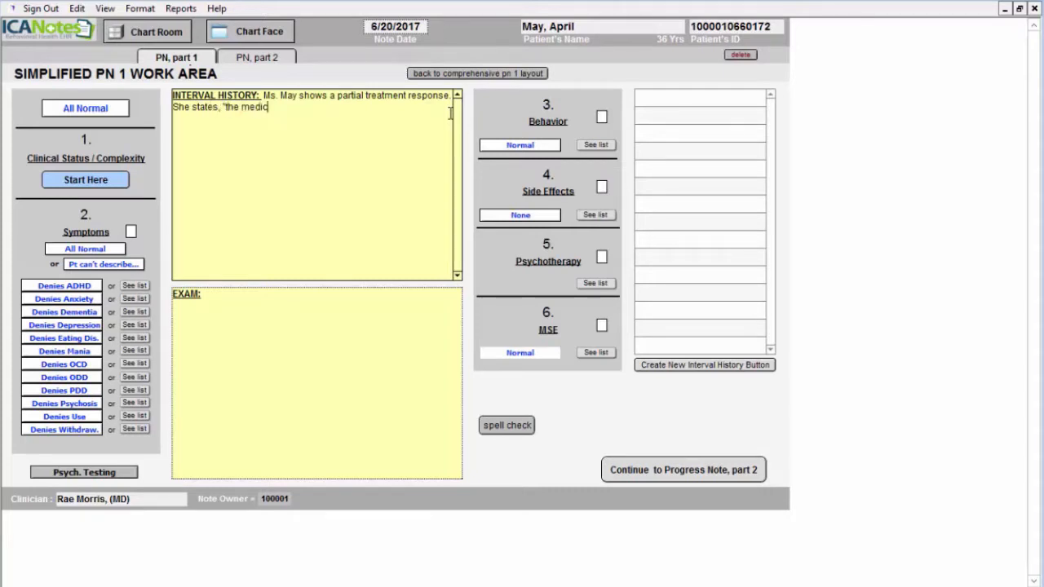
{"action": "type", "text": "ations are really helping a lot.\""}
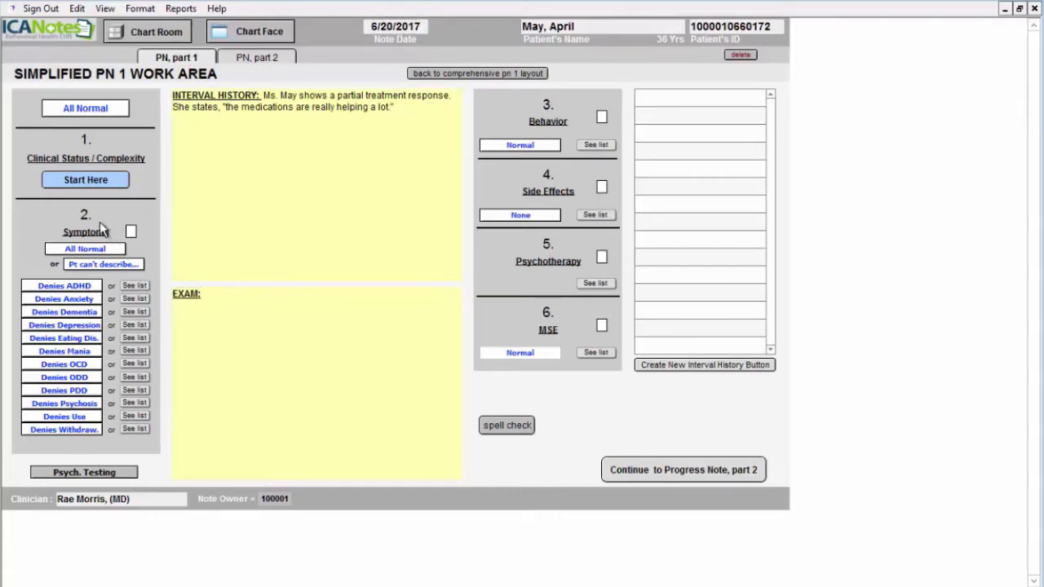
{"action": "mouse_move", "coordinate": [91, 331]}
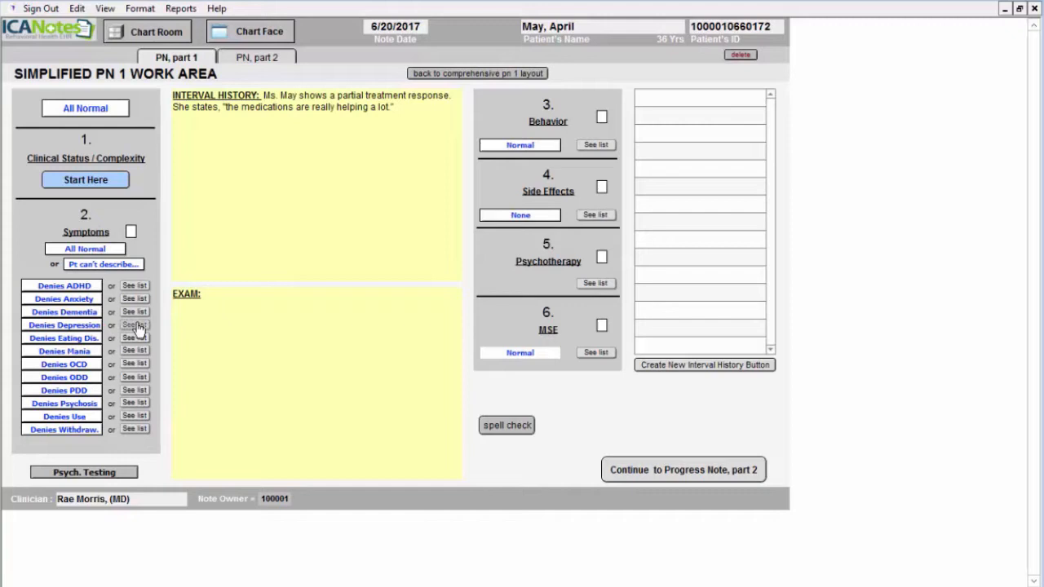
- Record continuing depressive symptoms that are episodic and improved
{"action": "left_click", "coordinate": [133, 326]}
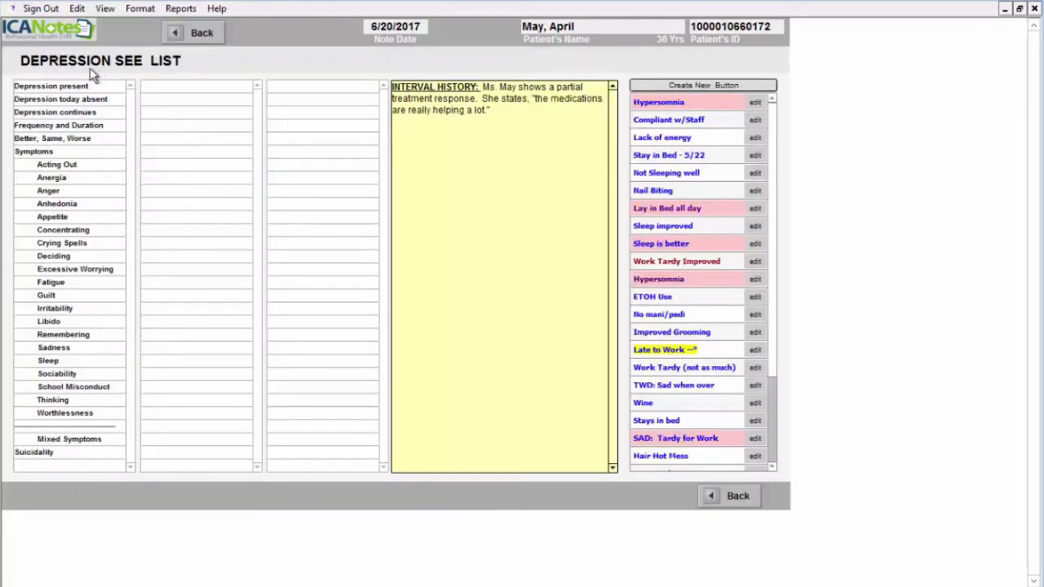
{"action": "left_click", "coordinate": [54, 111]}
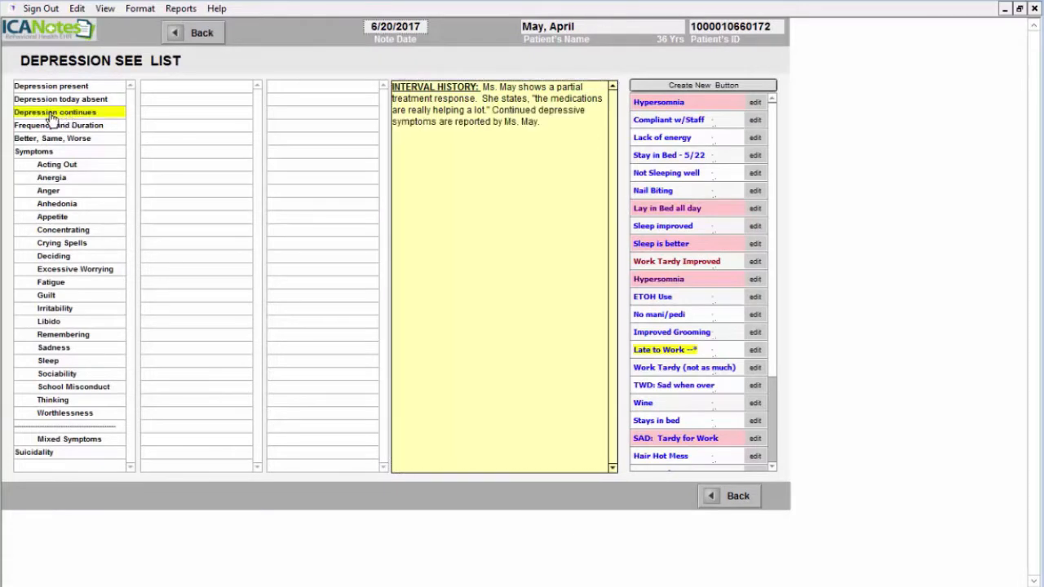
{"action": "left_click", "coordinate": [58, 124]}
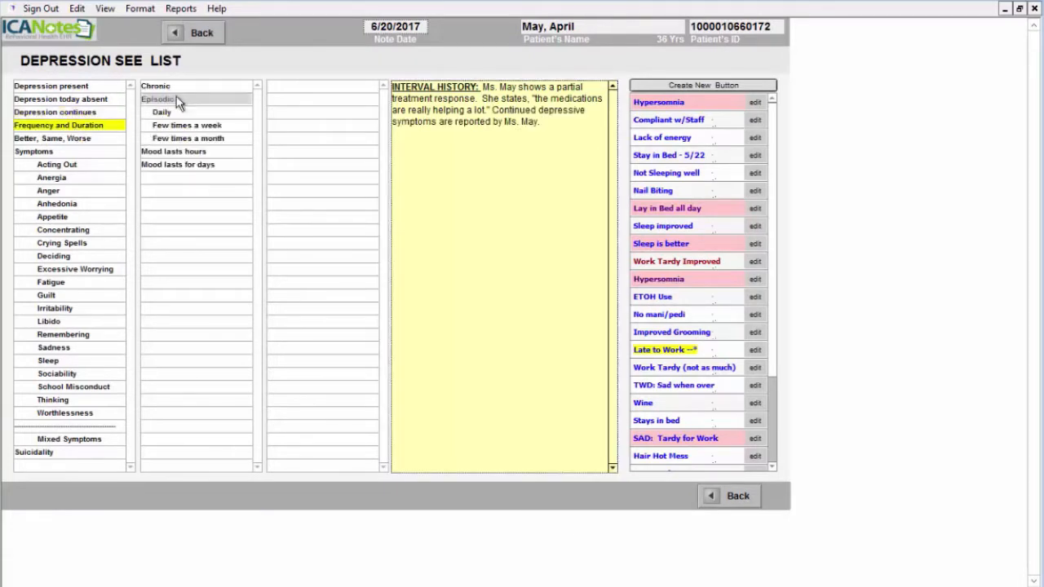
{"action": "left_click", "coordinate": [173, 151]}
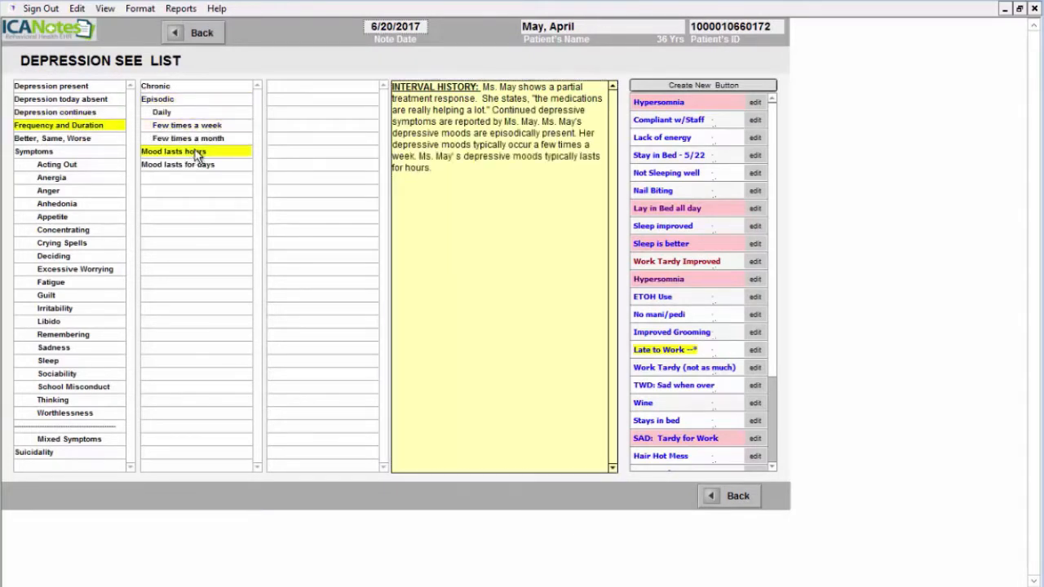
{"action": "left_click", "coordinate": [52, 137]}
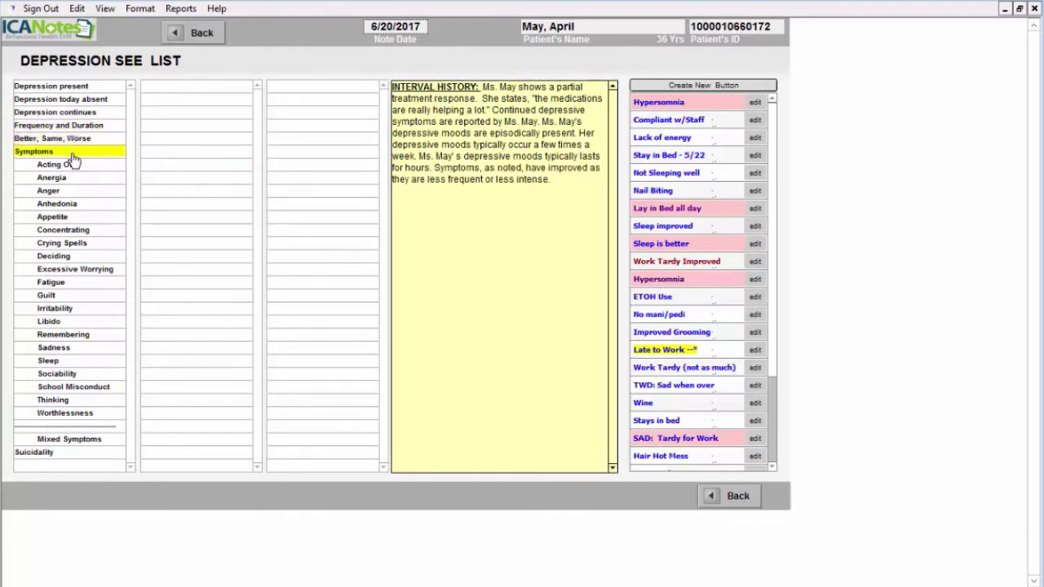
- Record better appetite, present sadness and convincingly denied suicidal ideas, then return to the work area
{"action": "left_click", "coordinate": [52, 215]}
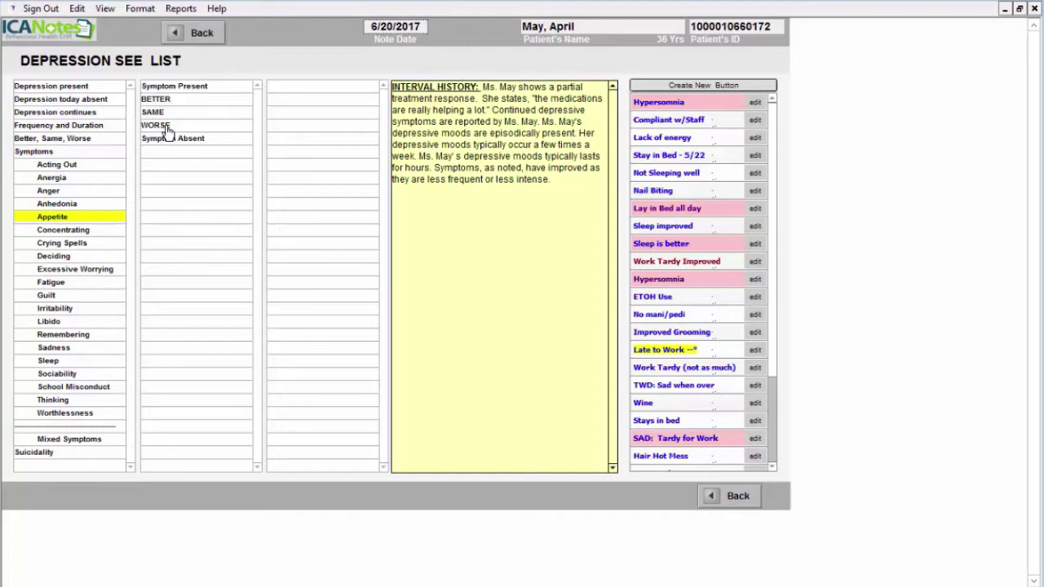
{"action": "left_click", "coordinate": [155, 99]}
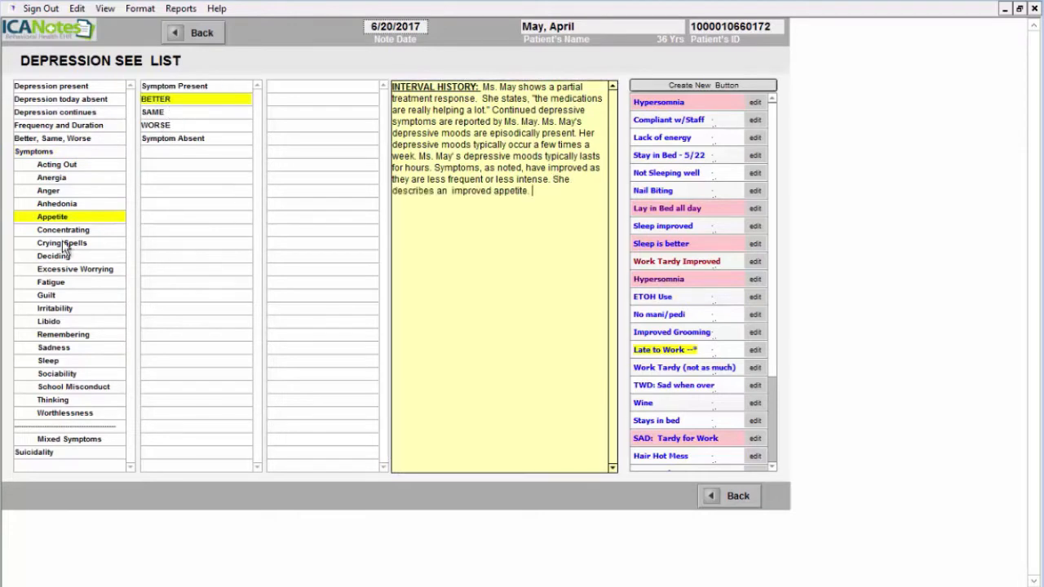
{"action": "mouse_move", "coordinate": [75, 338]}
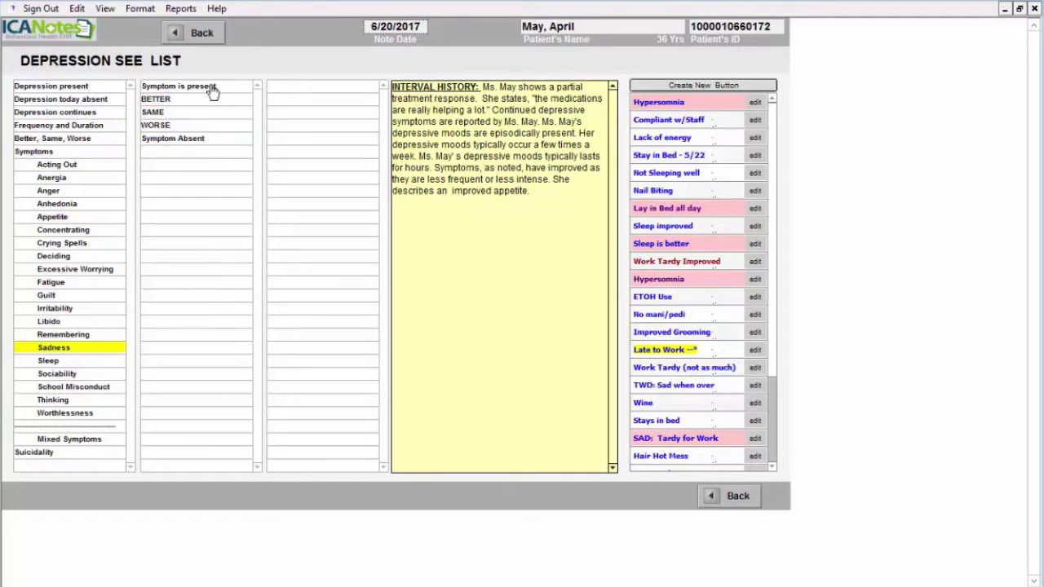
{"action": "left_click", "coordinate": [34, 452]}
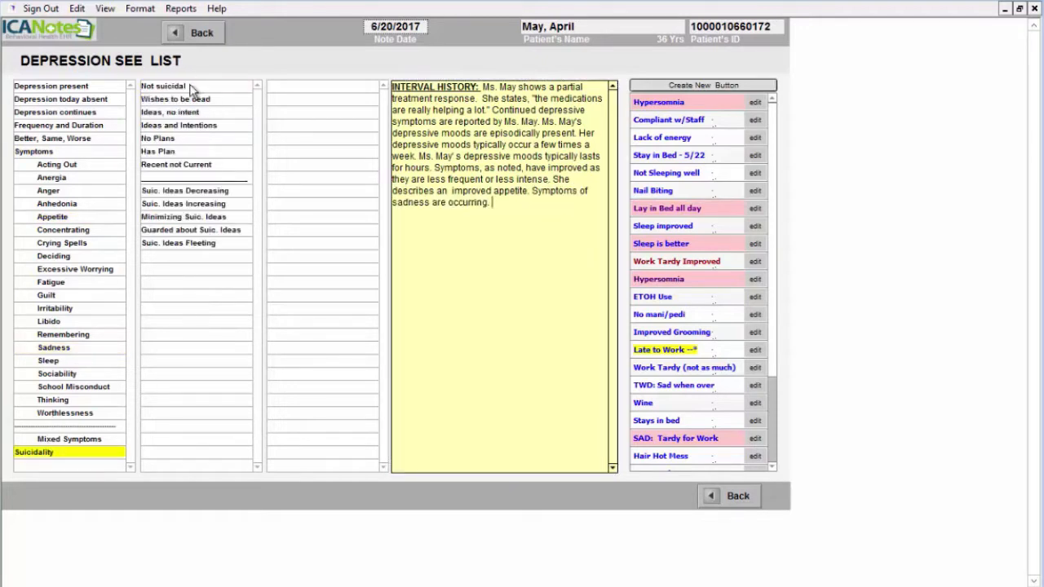
{"action": "left_click", "coordinate": [164, 85]}
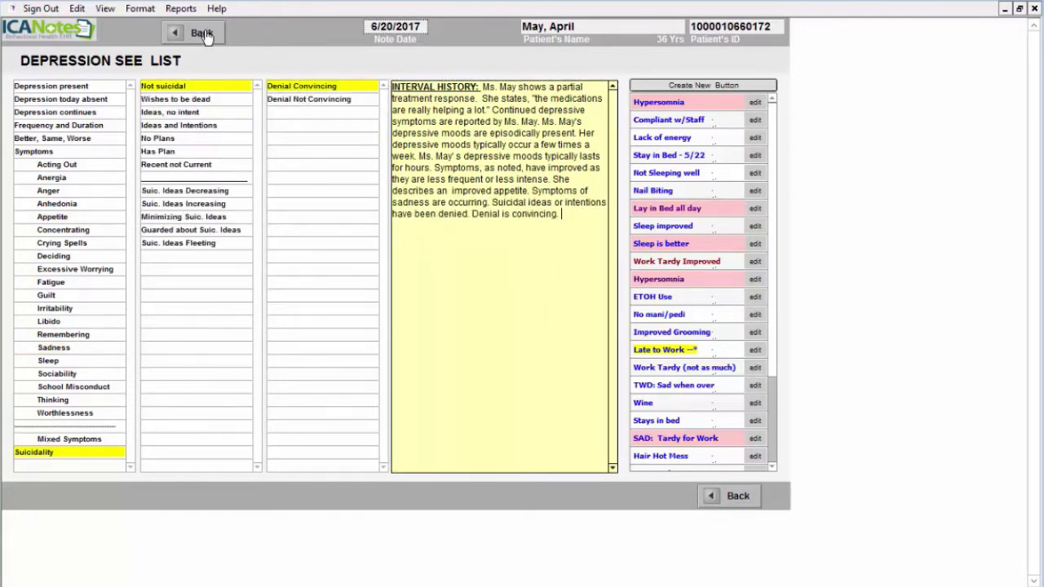
{"action": "left_click", "coordinate": [202, 33]}
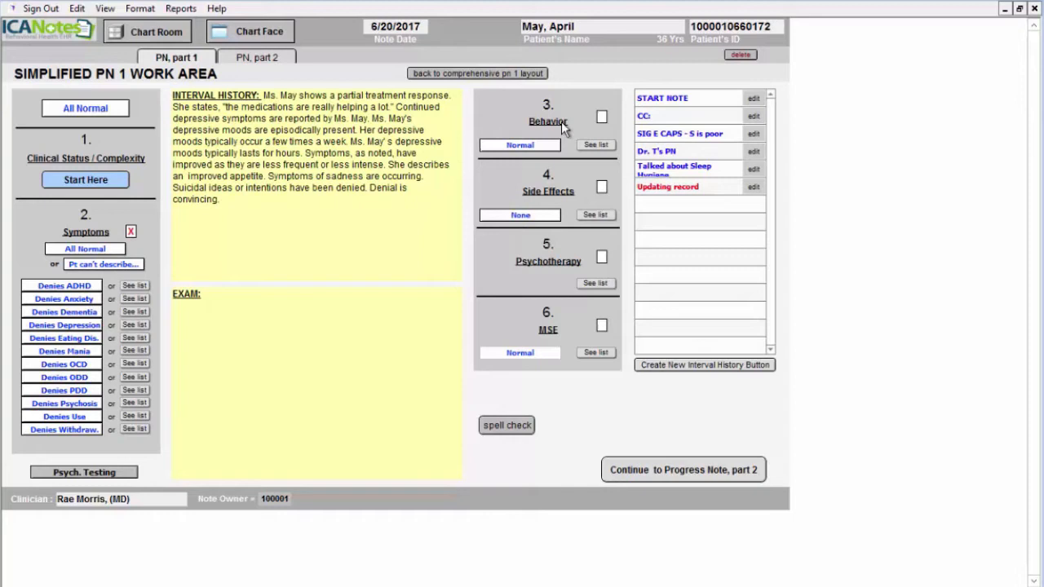
- Record stable behavior with good medication compliance and no side effects
{"action": "left_click", "coordinate": [519, 144]}
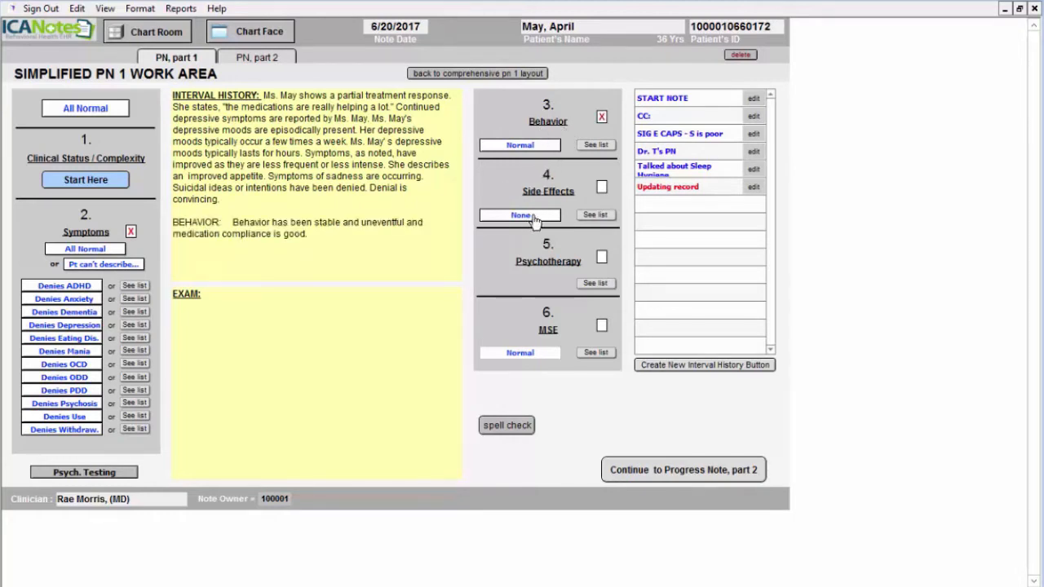
{"action": "left_click", "coordinate": [519, 215]}
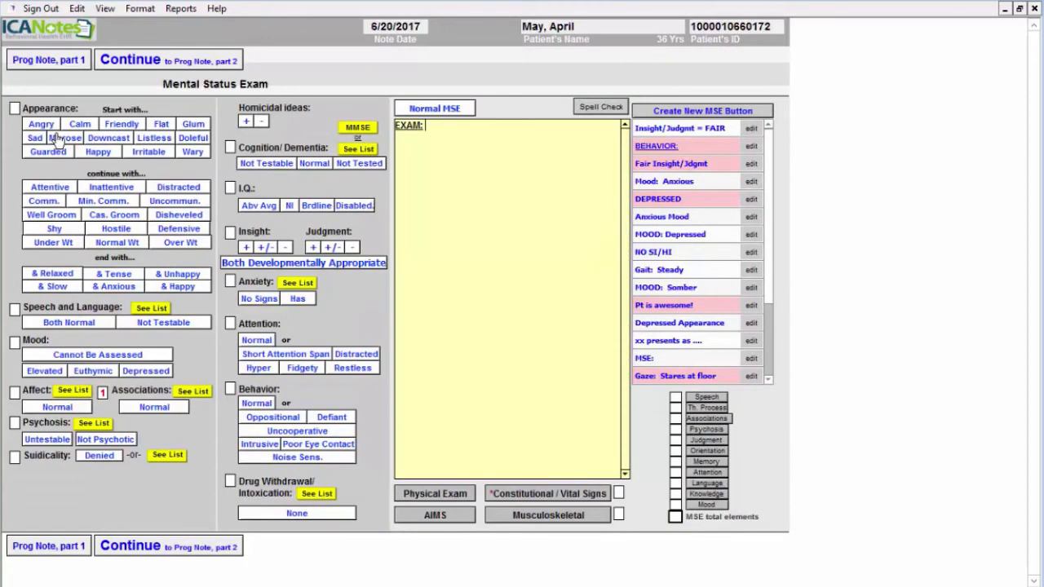
- Add appearance findings to the Mental Status Exam and continue to part 2
{"action": "left_click", "coordinate": [34, 137]}
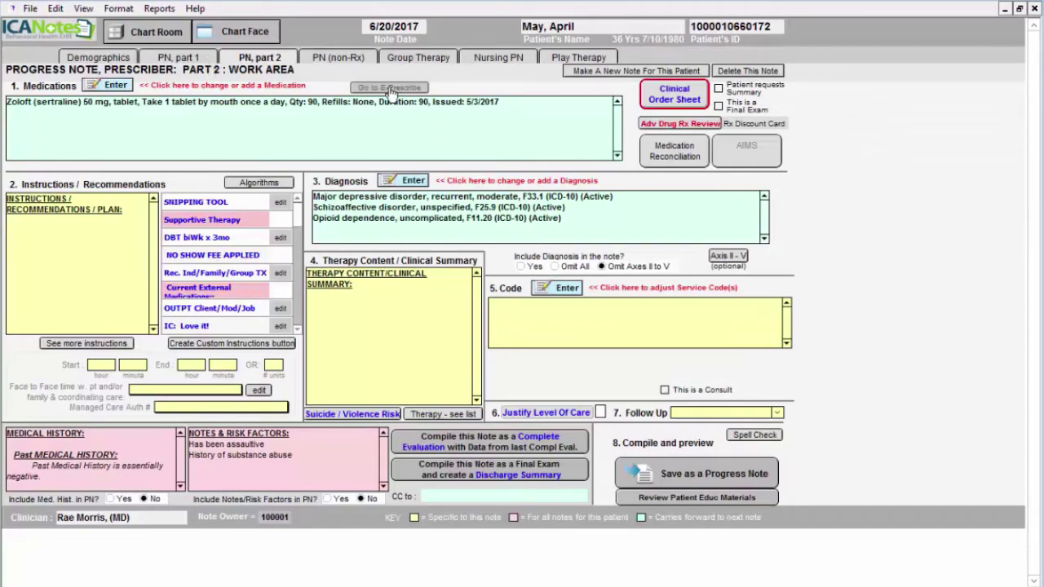
- E-prescribe and send the pending Zoloft 50 mg prescription to the pharmacy
{"action": "left_click", "coordinate": [386, 87]}
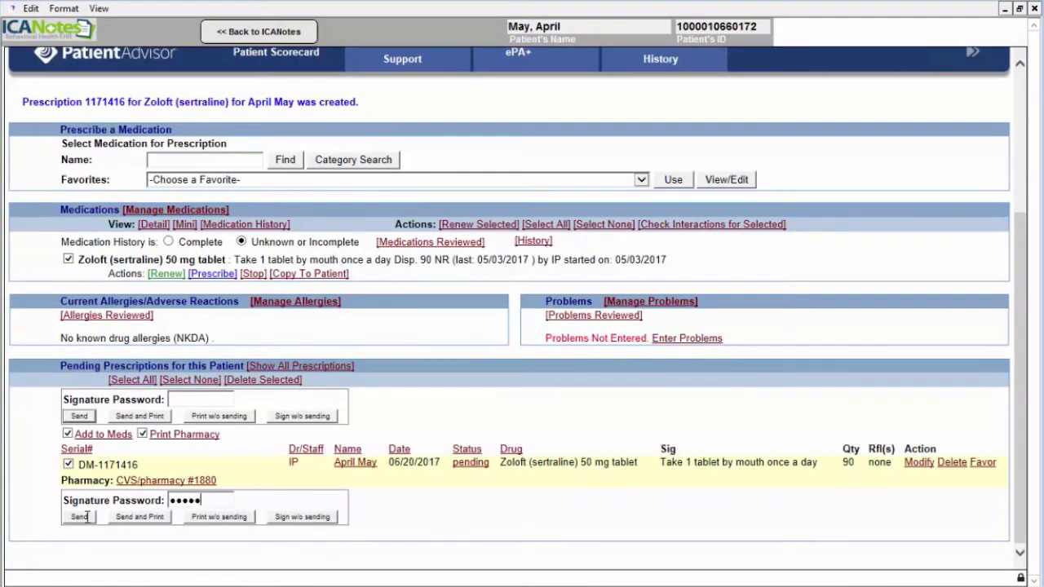
{"action": "left_click", "coordinate": [78, 513]}
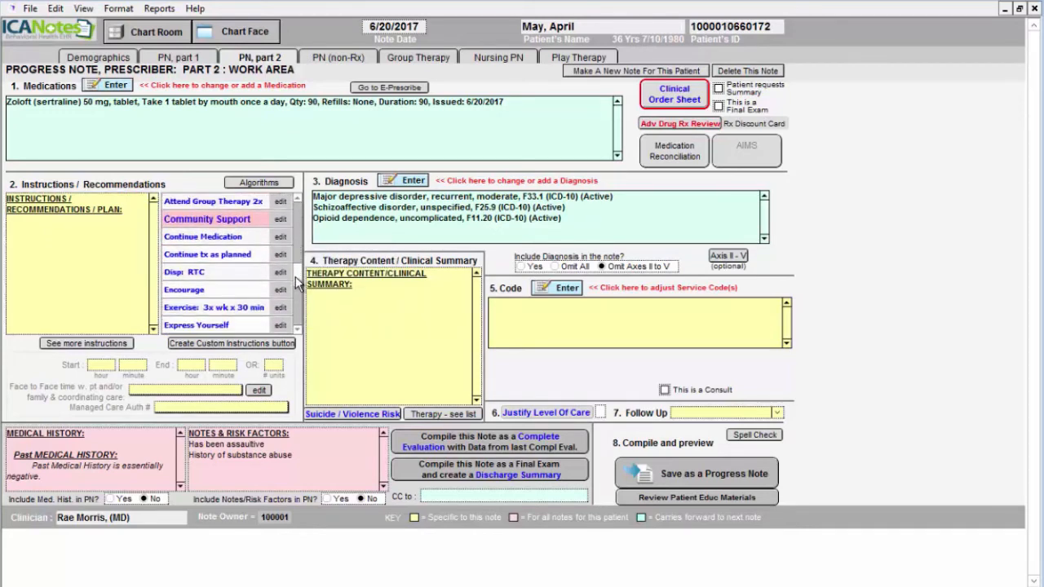
{"action": "mouse_move", "coordinate": [202, 237]}
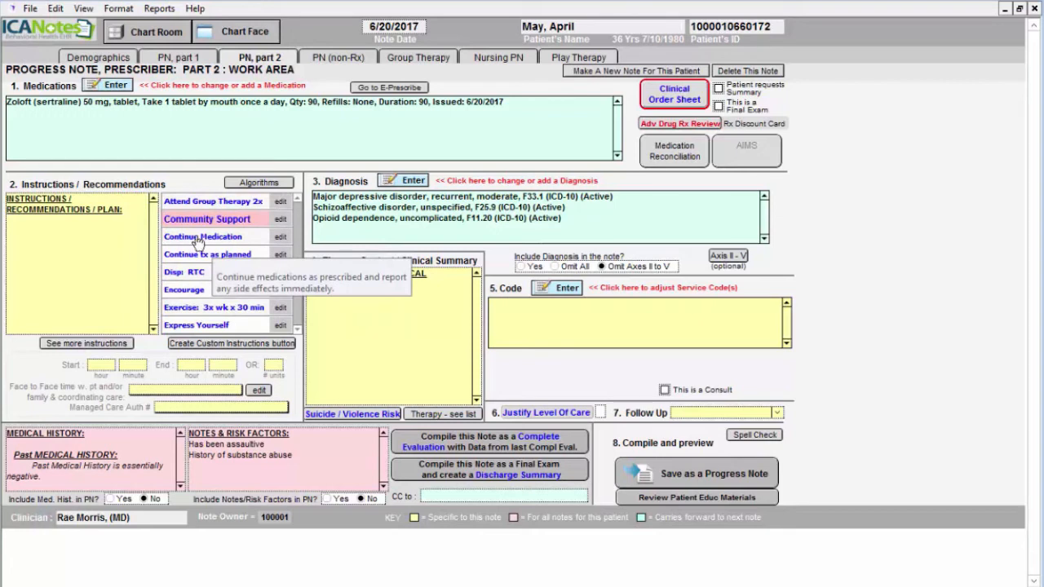
- Add plan items to continue medications as prescribed and the risks/benefits discussion with 911 guidance
{"action": "left_click", "coordinate": [202, 236]}
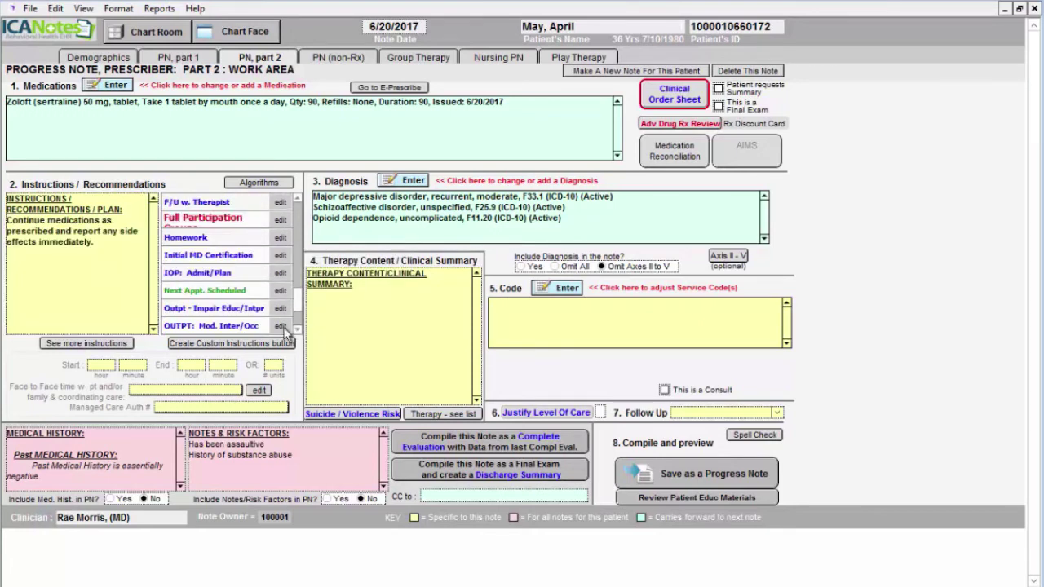
{"action": "scroll", "scroll_direction": "down", "scroll_amount": 3}
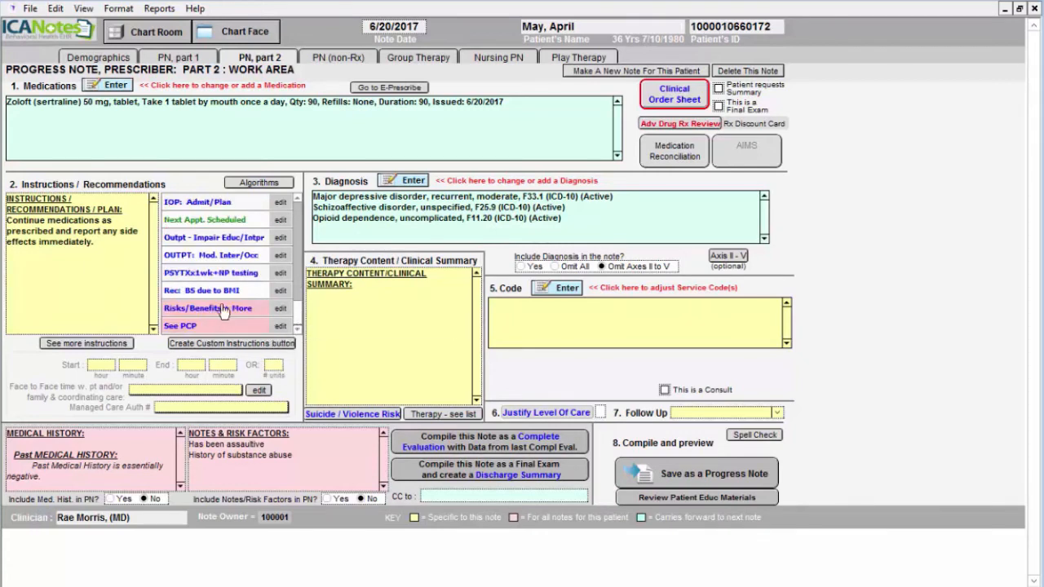
{"action": "left_click", "coordinate": [205, 308]}
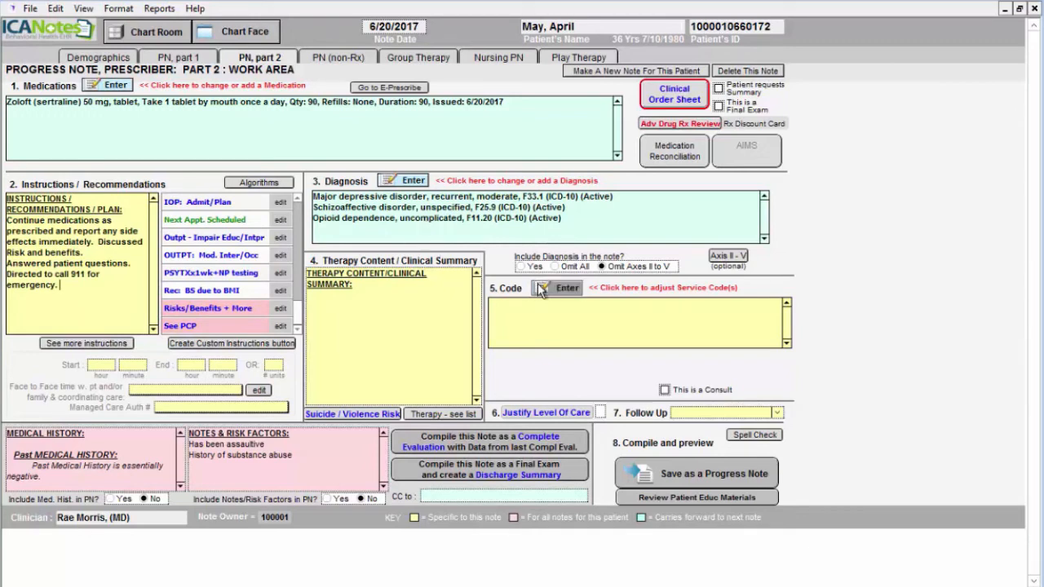
- Set service code 99214 (Office Pt, Established) and follow-up of 3-4 weeks, or earlier if needed
{"action": "left_click", "coordinate": [568, 287]}
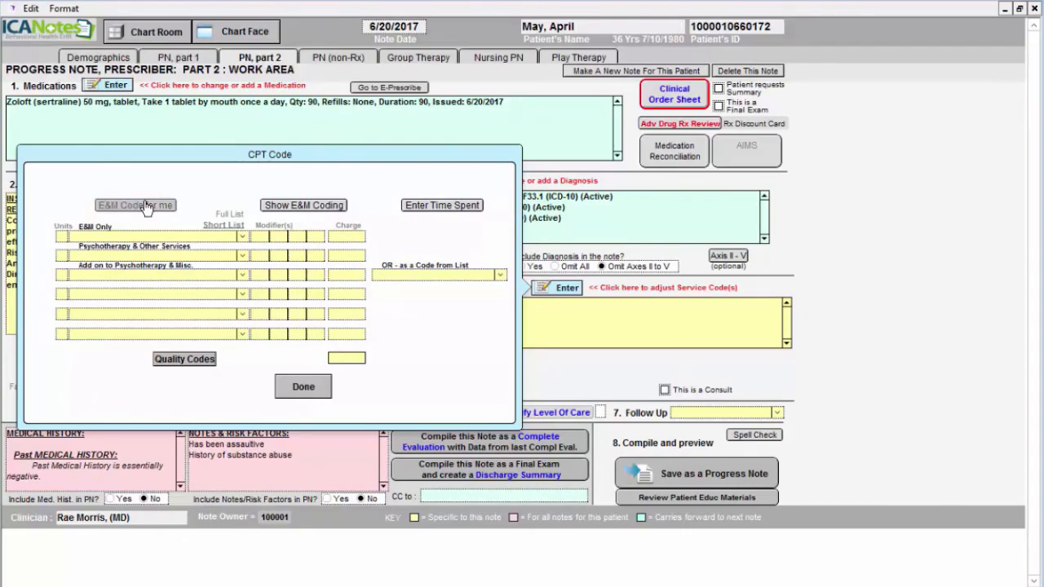
{"action": "left_click", "coordinate": [304, 387]}
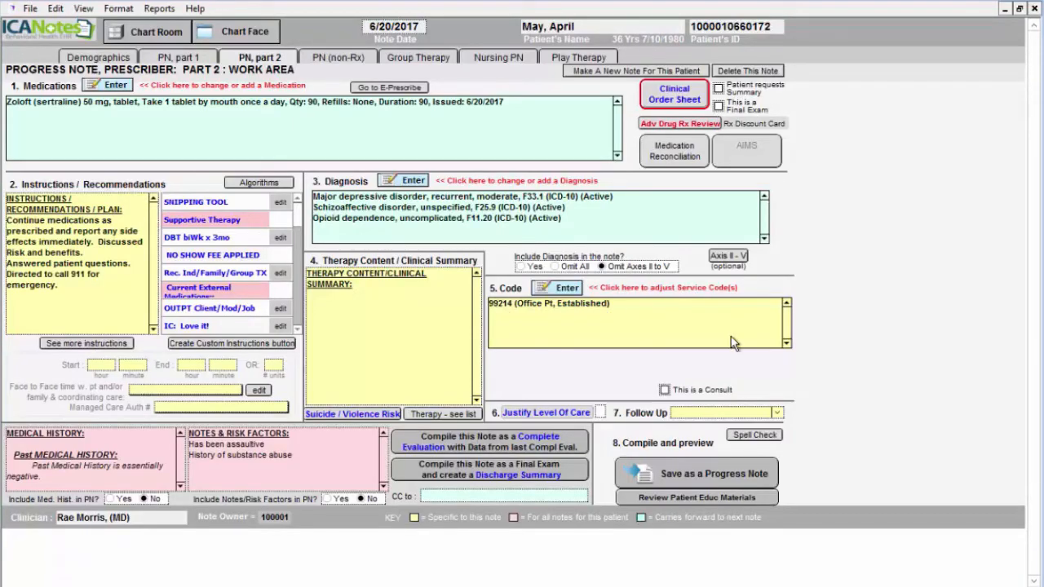
{"action": "left_click", "coordinate": [777, 412]}
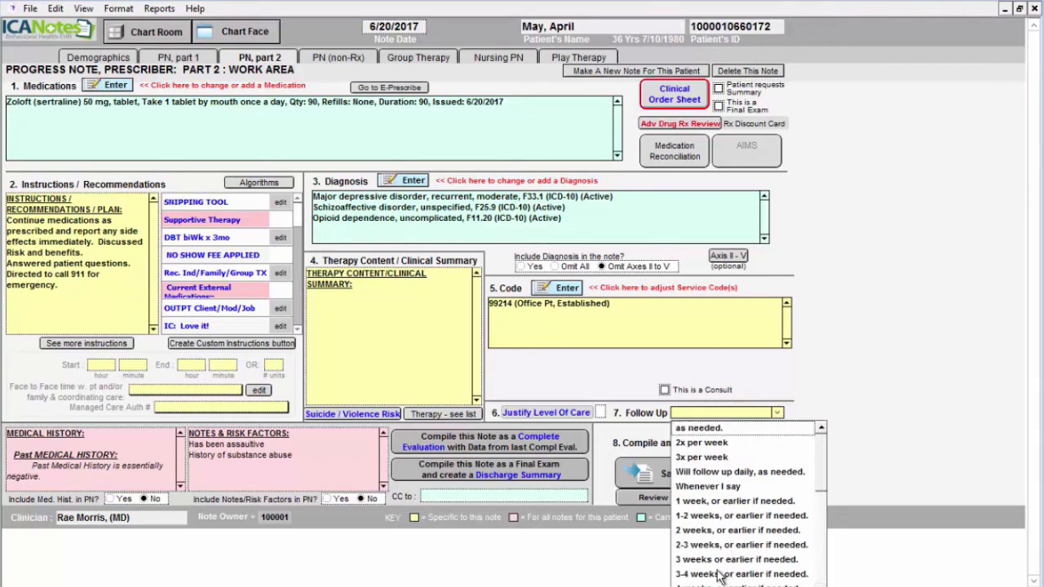
{"action": "left_click", "coordinate": [733, 575]}
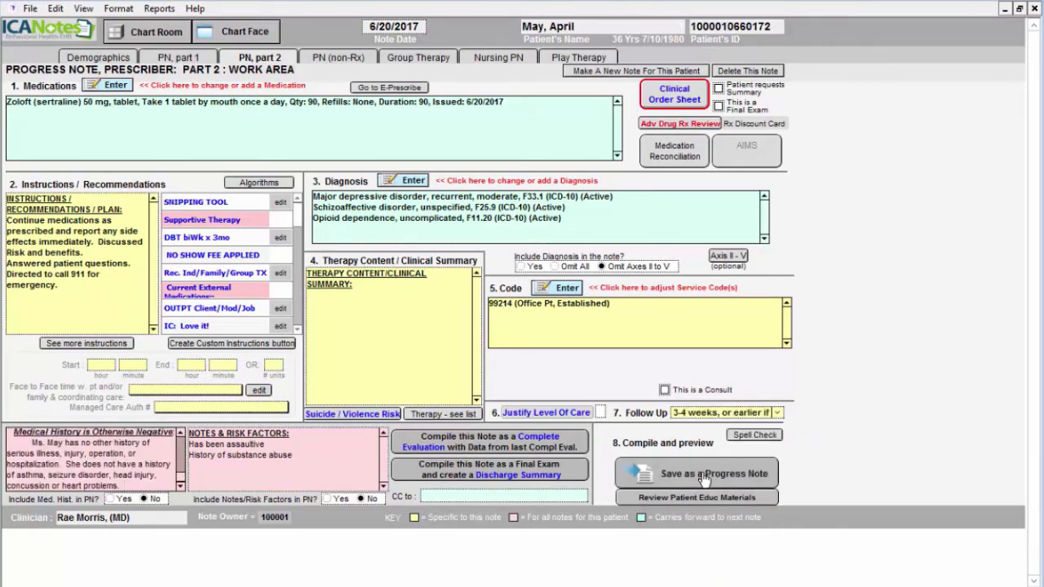
- Compile the visit into a narrative progress note and review it
{"action": "left_click", "coordinate": [697, 473]}
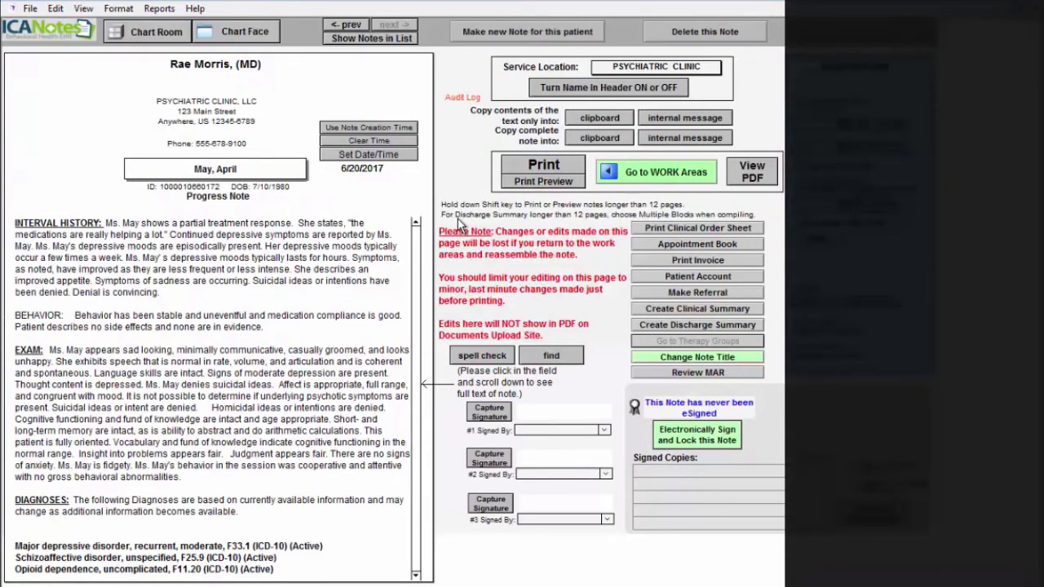
{"action": "mouse_move", "coordinate": [199, 142]}
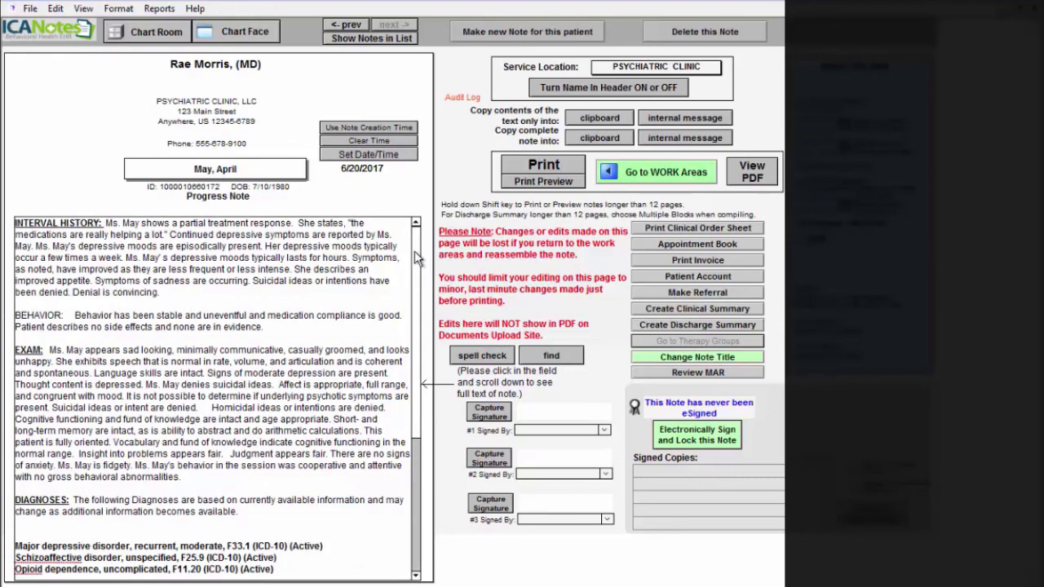
{"action": "scroll", "scroll_direction": "down", "scroll_amount": 3}
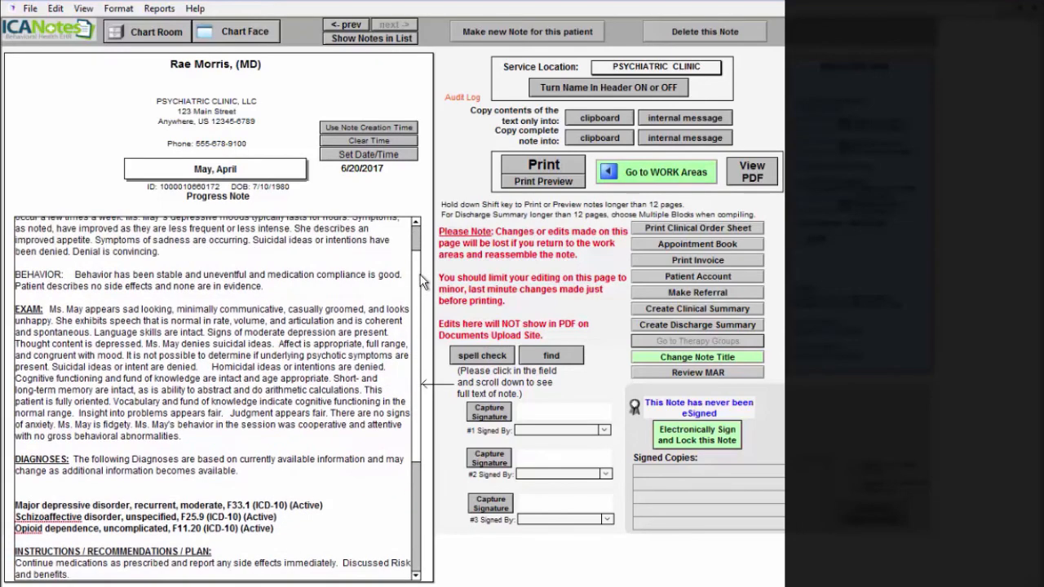
{"action": "scroll", "scroll_direction": "down", "scroll_amount": 3}
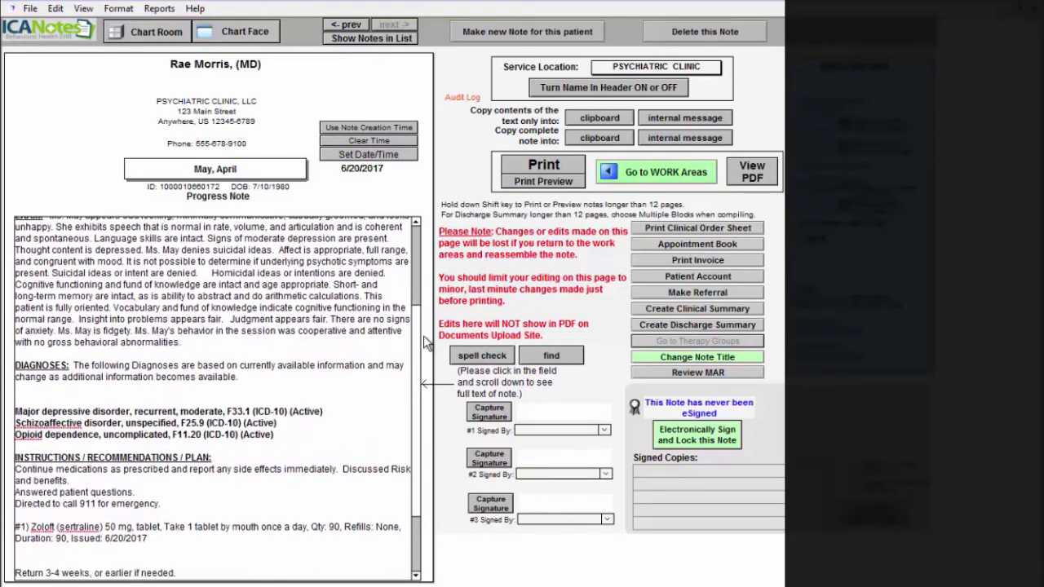